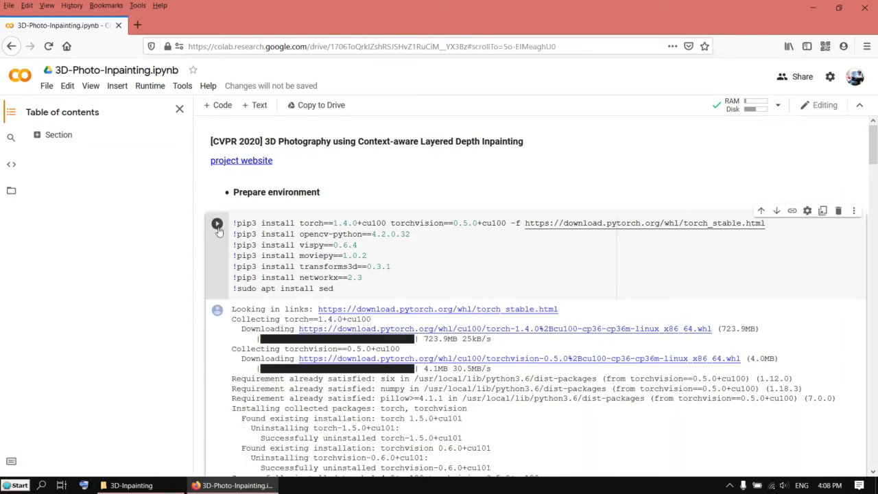
# Run the pip install cell, accepting the non-Google notebook warning, so dependencies install
pyautogui.click(217, 222)
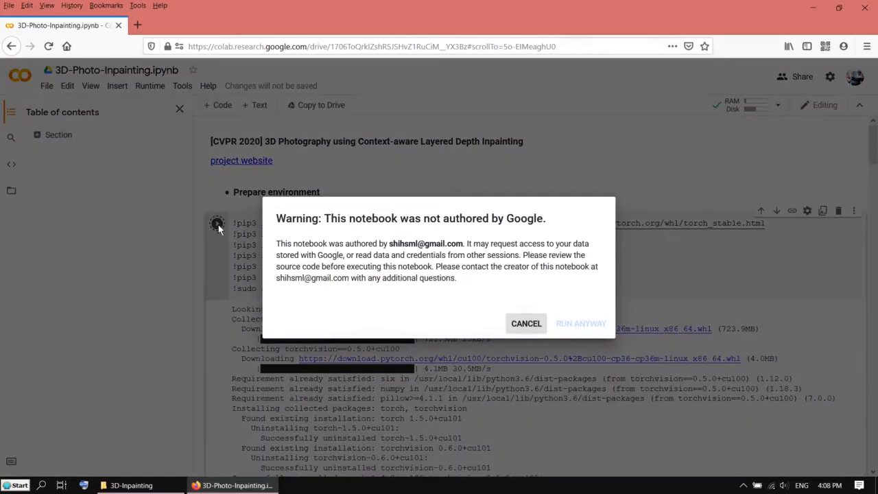
pyautogui.click(581, 324)
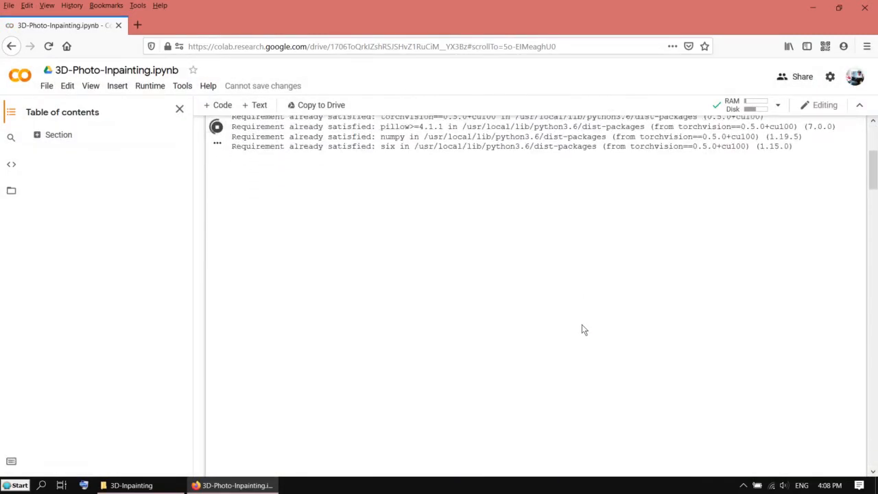
pyautogui.scroll(-3)
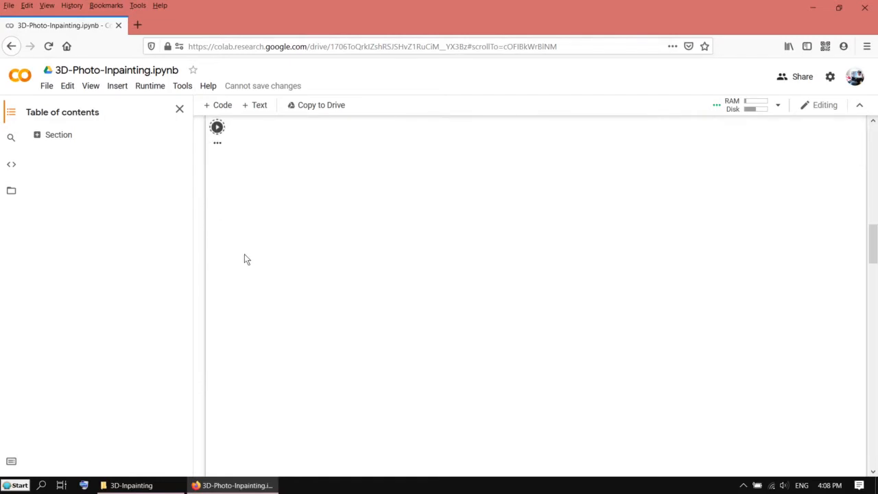
pyautogui.scroll(-3)
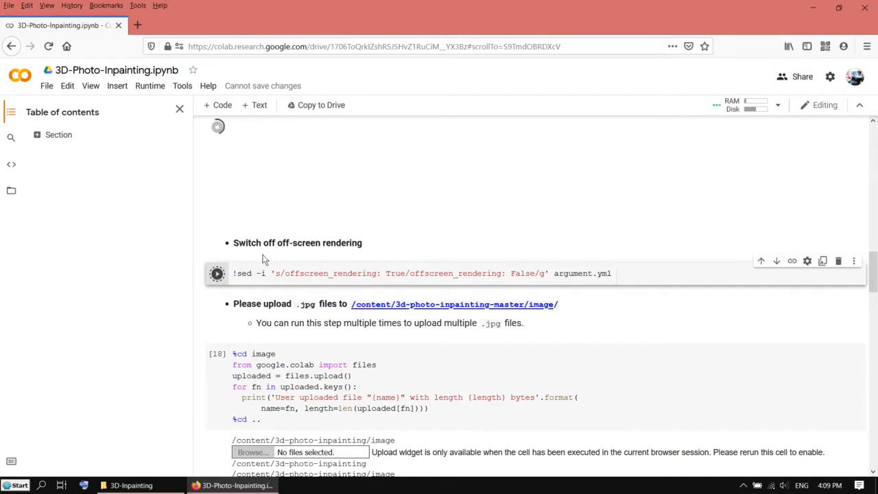
pyautogui.moveTo(363, 225)
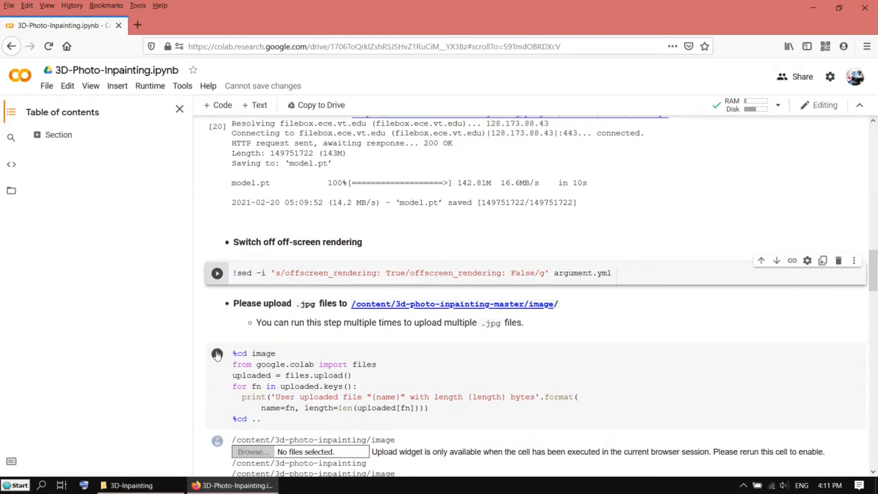
# Run the upload cell and upload IMG_0018.jpg from the 3D-Inpainting folder
pyautogui.click(217, 272)
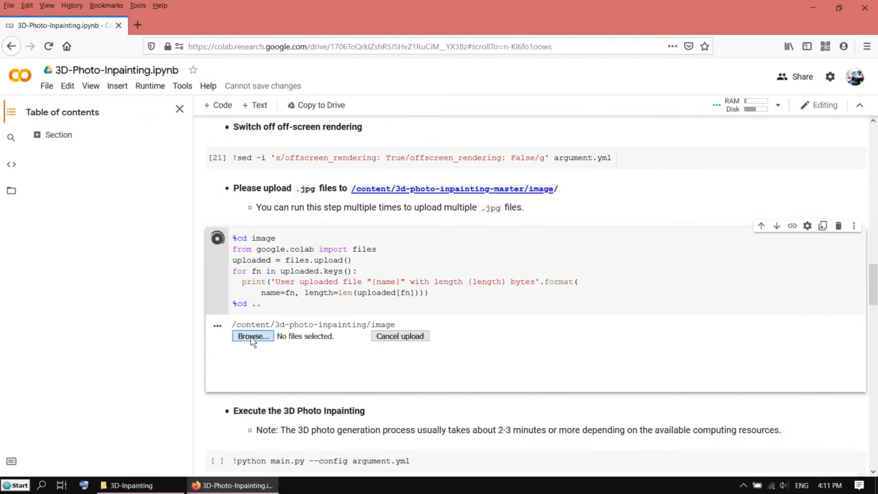
pyautogui.click(253, 335)
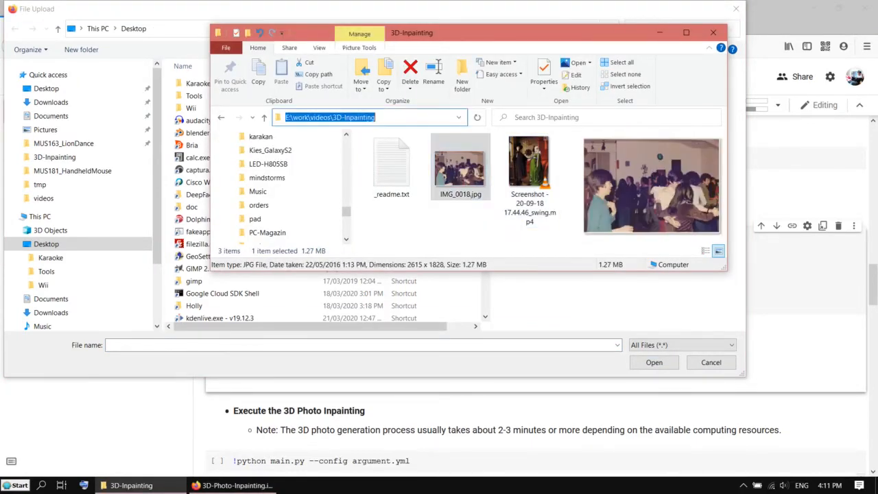
pyautogui.click(391, 165)
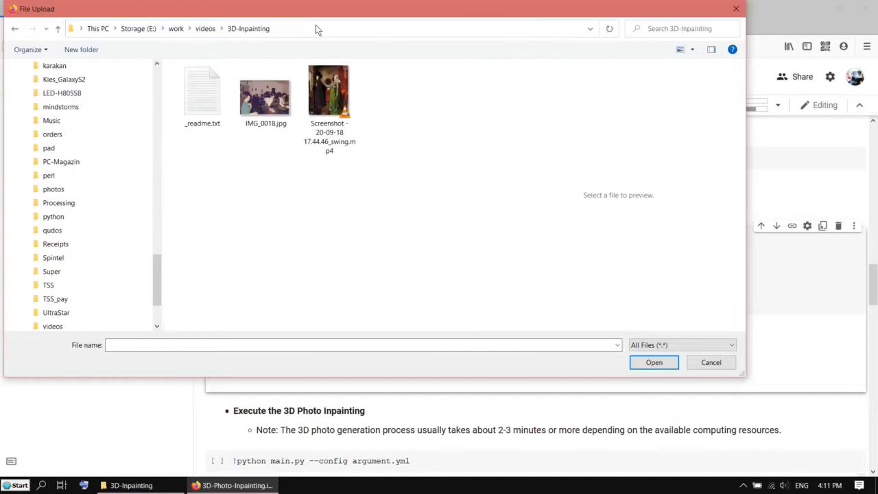
pyautogui.click(267, 94)
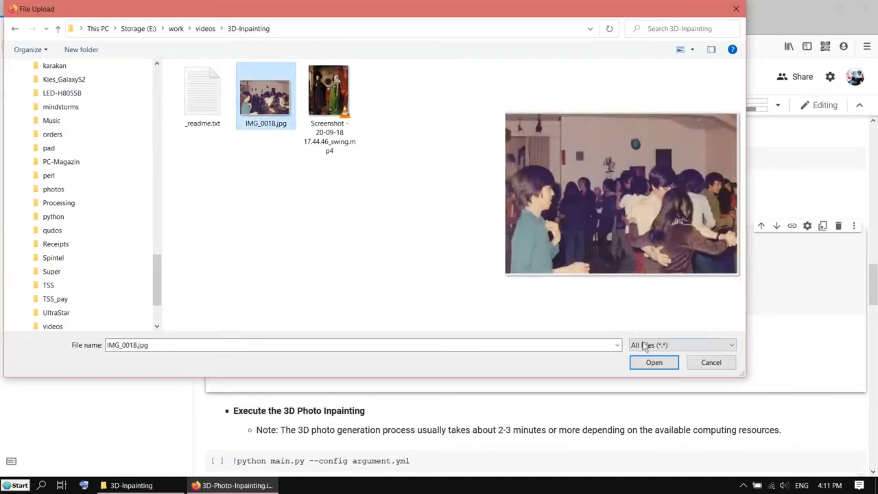
pyautogui.click(653, 362)
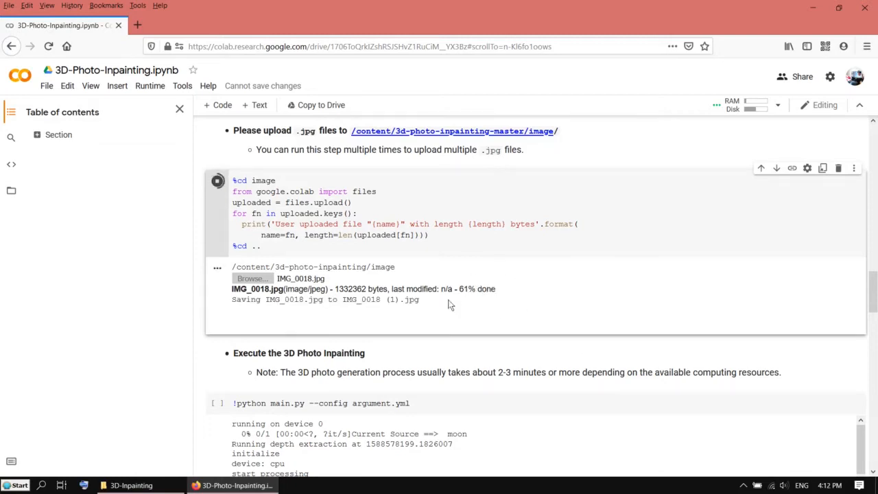
# Follow the Execute cell output as main.py writes the circle and swing videos
pyautogui.scroll(-3)
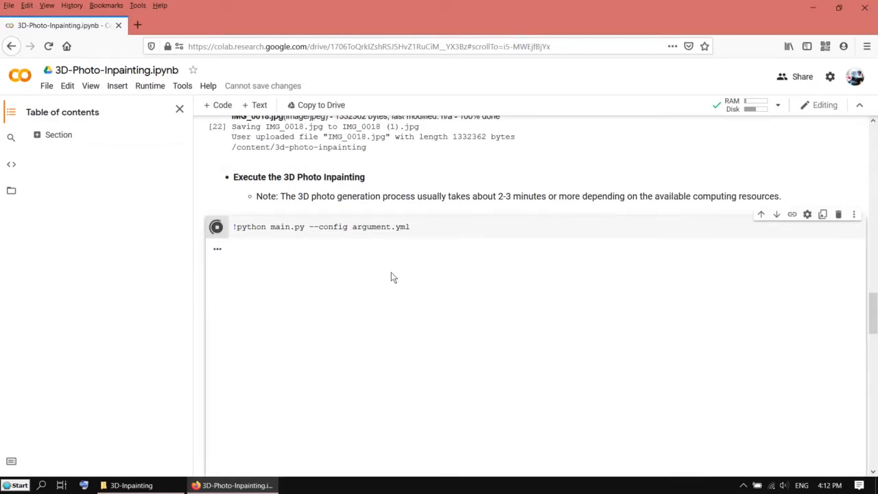
pyautogui.scroll(-3)
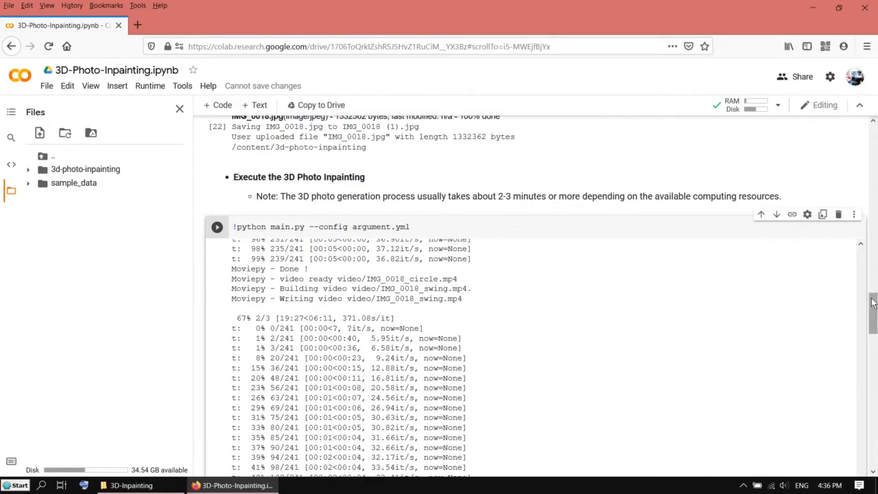
# Expand the 3d-photo-inpainting folder in the Files sidebar to reach the generated videos
pyautogui.scroll(-3)
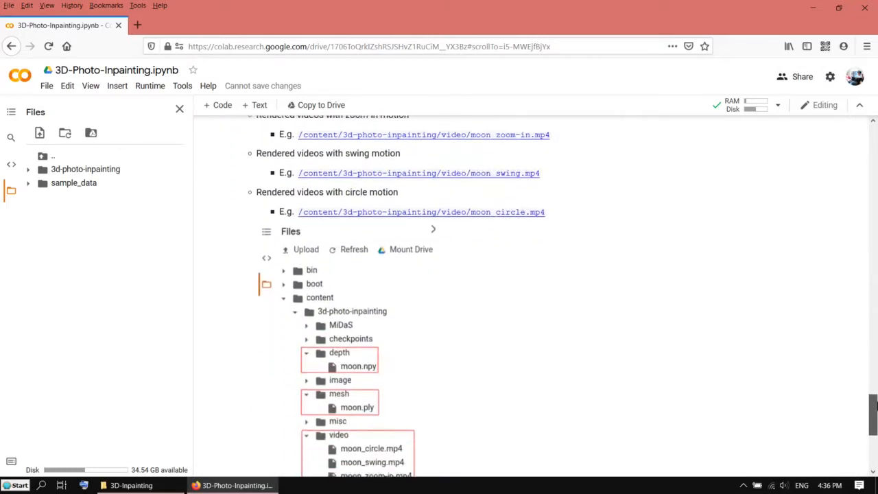
pyautogui.scroll(-3)
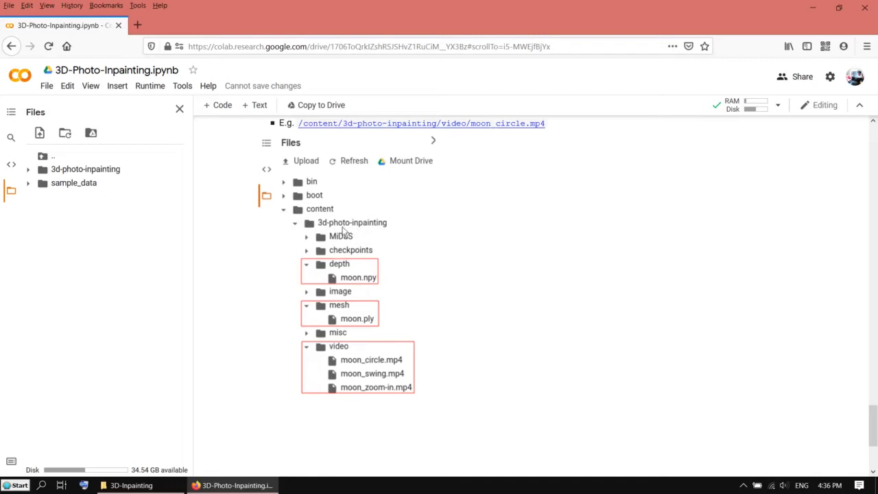
pyautogui.moveTo(387, 235)
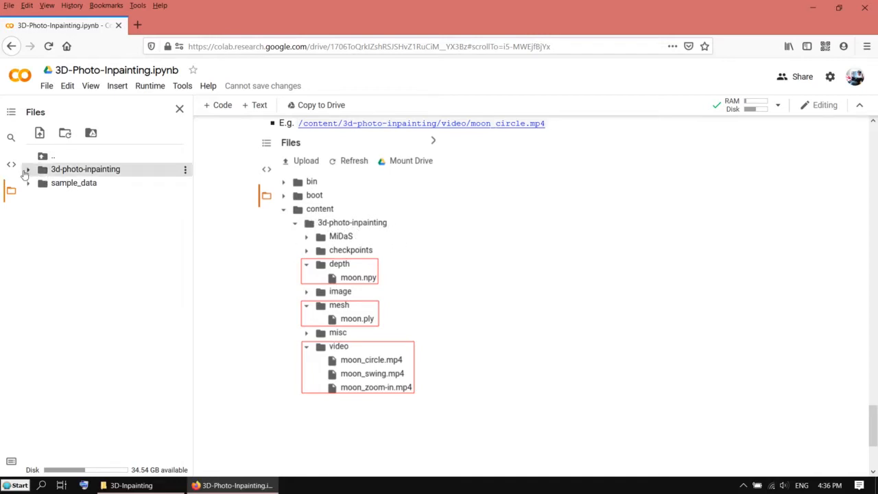
pyautogui.click(24, 169)
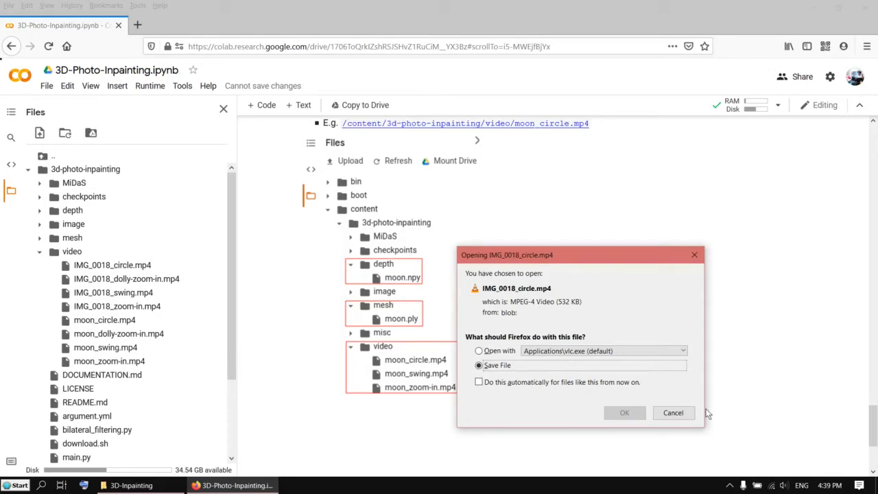
# Save IMG_0018_circle.mp4 to disk, choosing the demo folder under tmp as destination
pyautogui.click(623, 412)
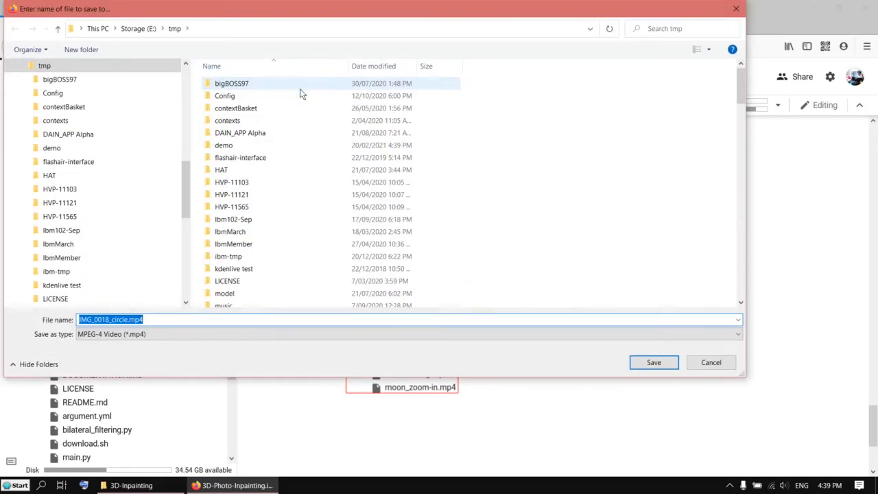
pyautogui.click(224, 146)
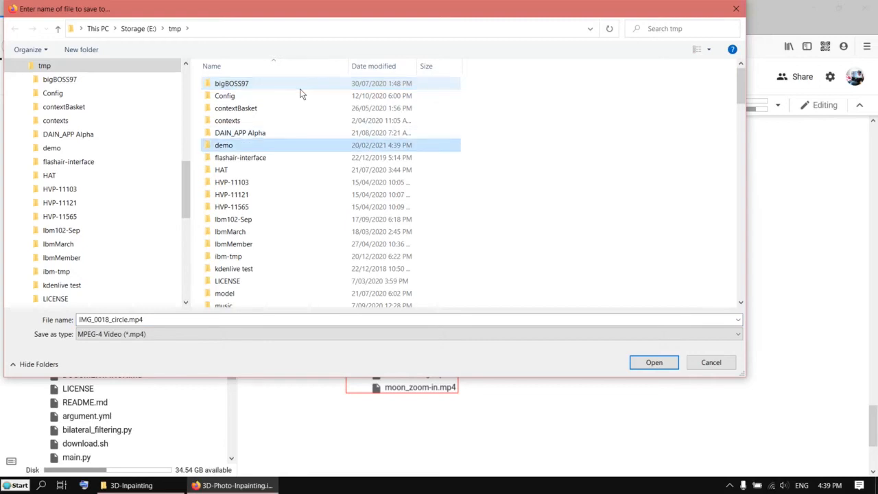
pyautogui.doubleClick(224, 145)
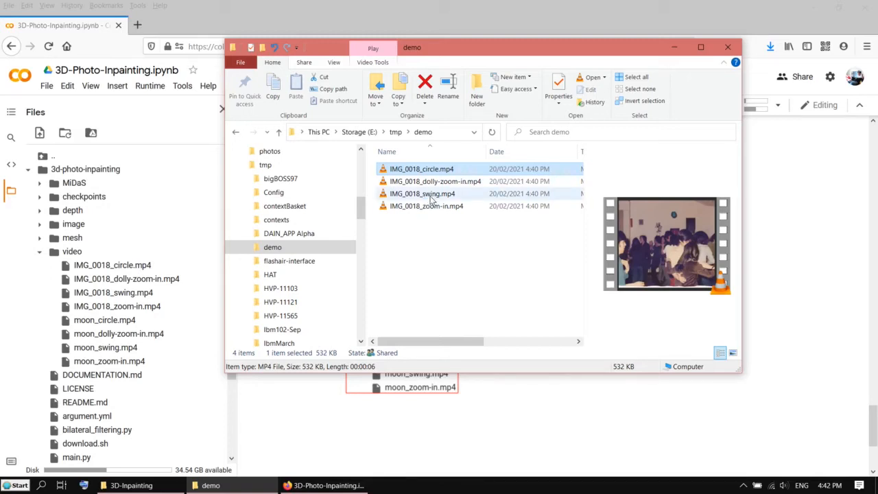
pyautogui.click(421, 169)
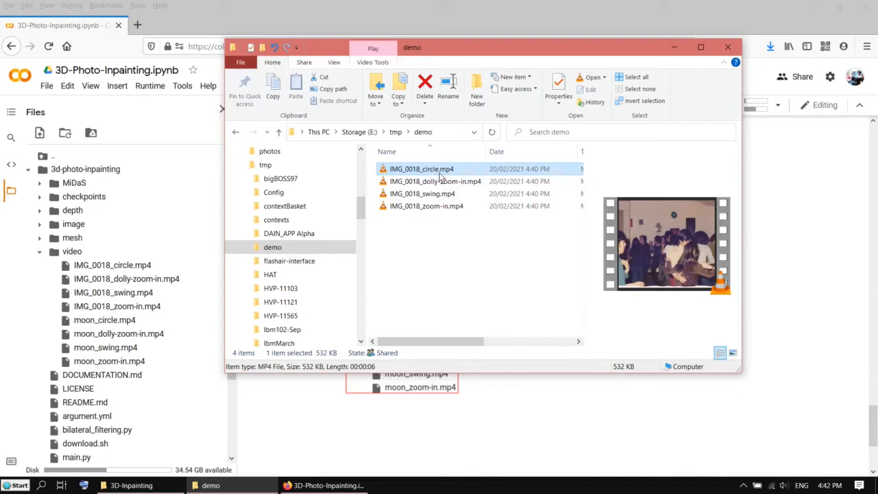
pyautogui.moveTo(452, 179)
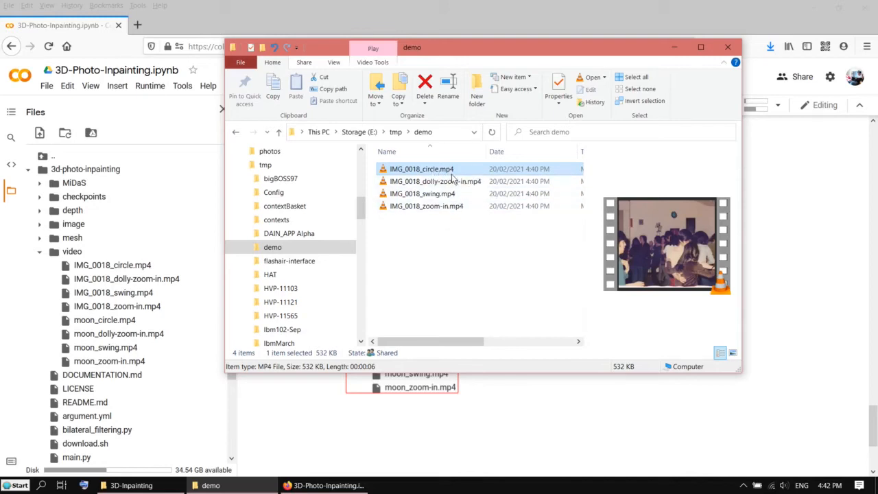
pyautogui.moveTo(446, 181)
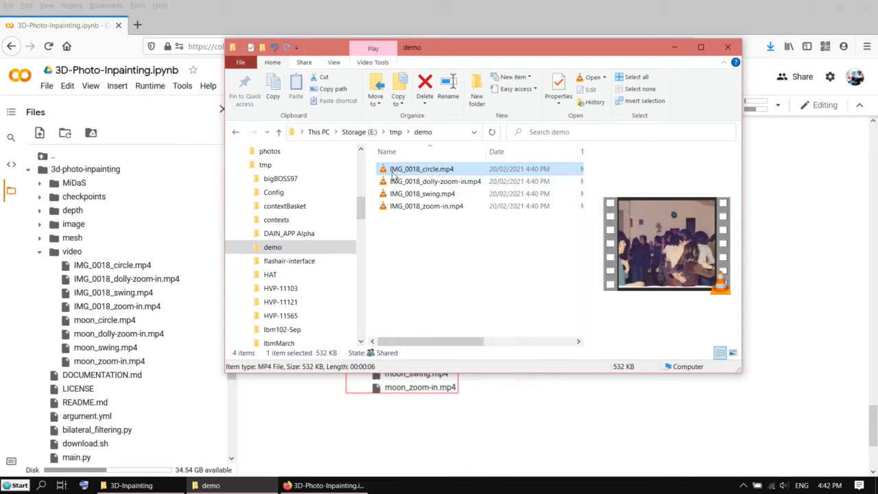
pyautogui.doubleClick(421, 167)
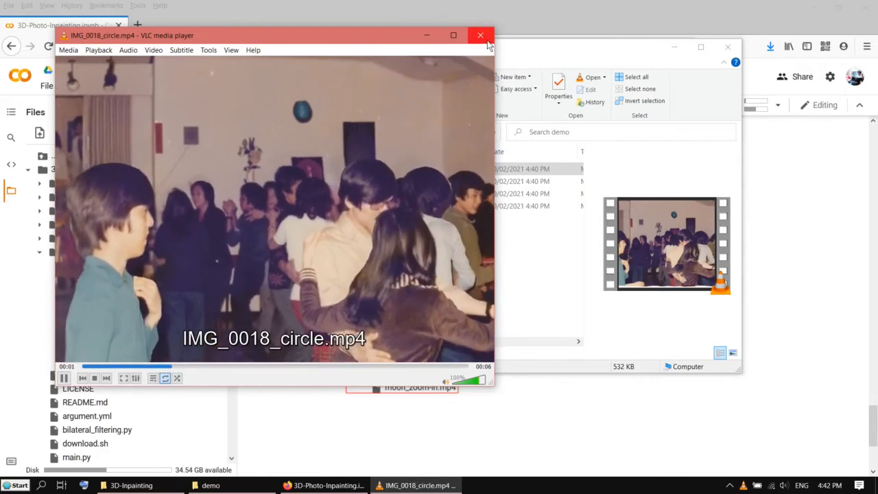
pyautogui.click(481, 36)
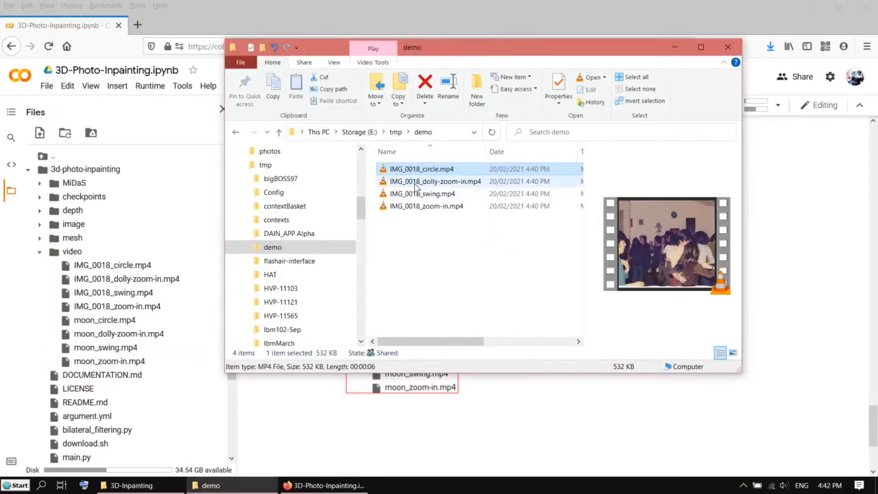
# Play IMG_0018_dolly-zoom-in.mp4, then IMG_0018_zoom-in.mp4 in VLC from the demo folder
pyautogui.doubleClick(435, 181)
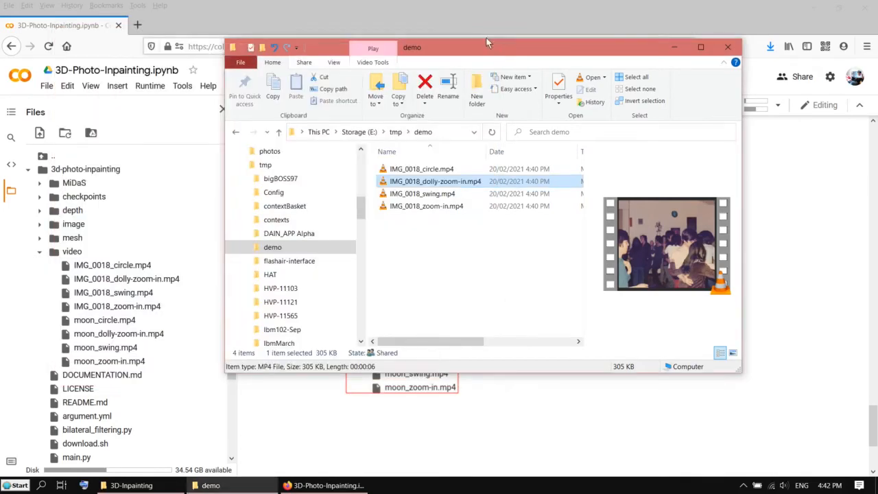
pyautogui.click(426, 206)
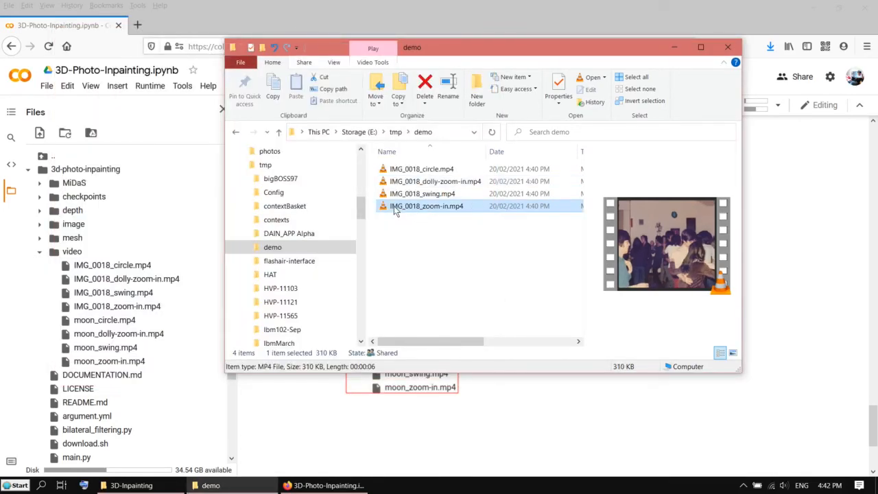
pyautogui.doubleClick(426, 206)
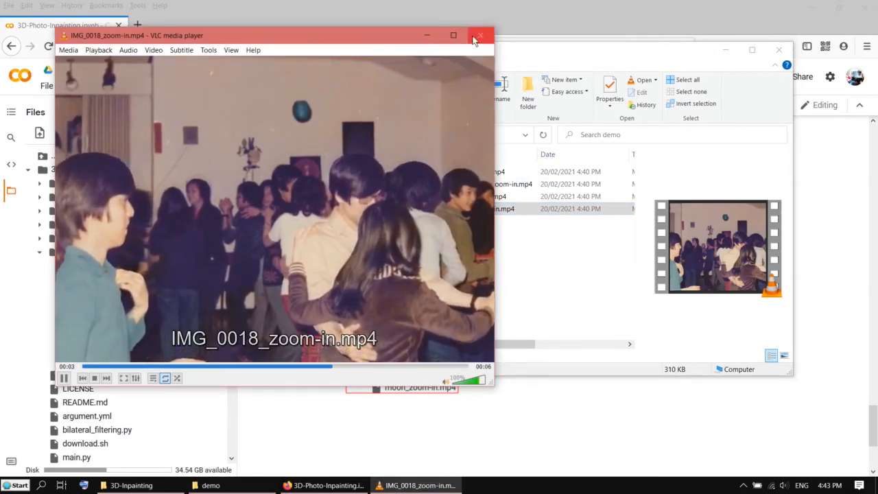
# Close VLC, play IMG_0018_swing.mp4, then close the player to return to the folder
pyautogui.click(479, 36)
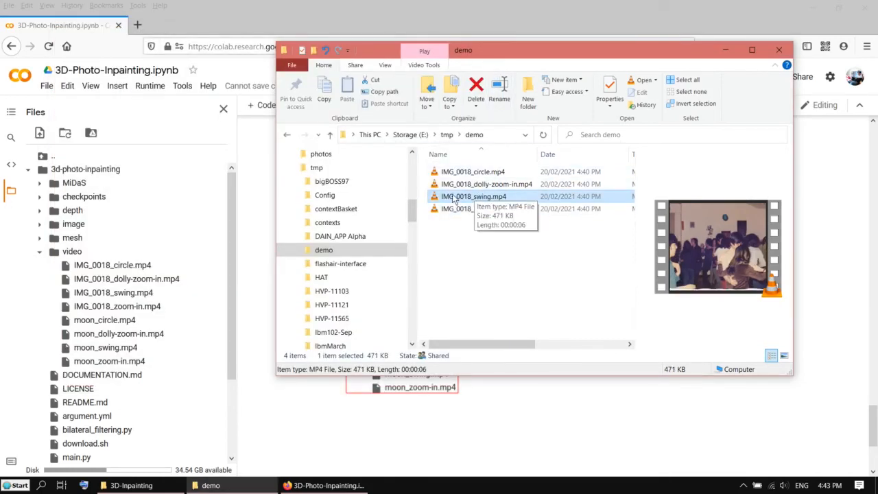
pyautogui.moveTo(433, 201)
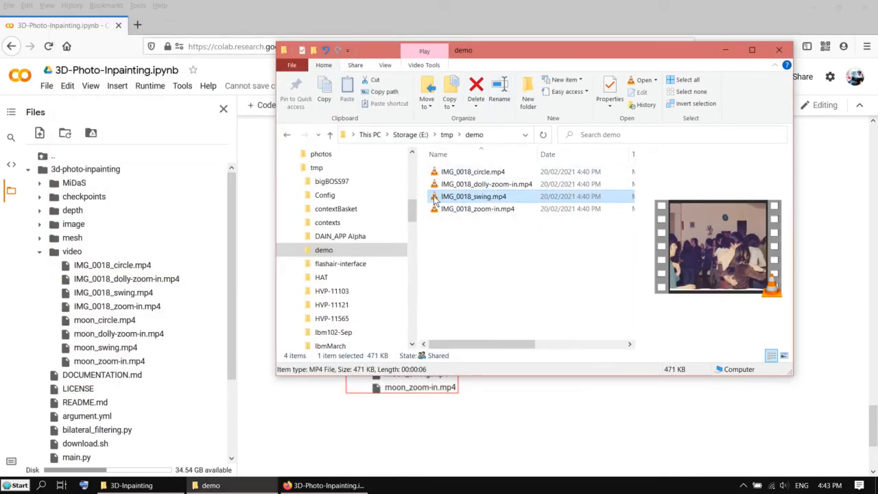
pyautogui.doubleClick(474, 197)
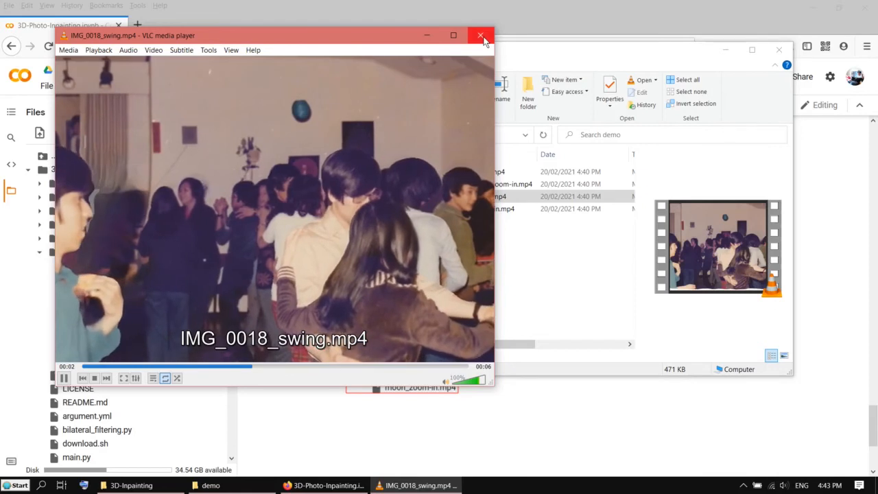
pyautogui.click(480, 36)
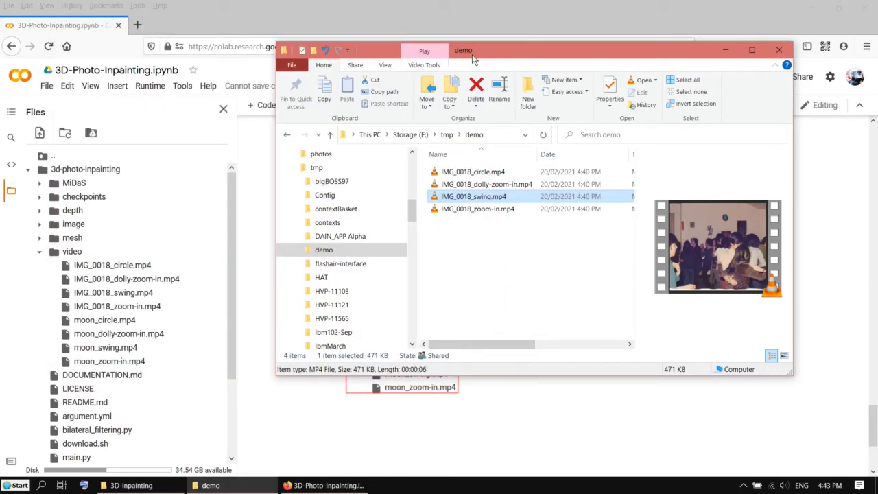